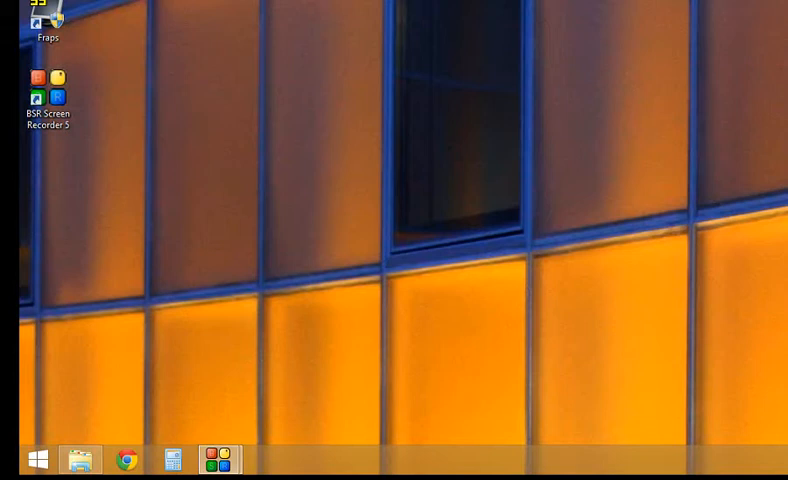
{"action": "mouse_move", "coordinate": [429, 204]}
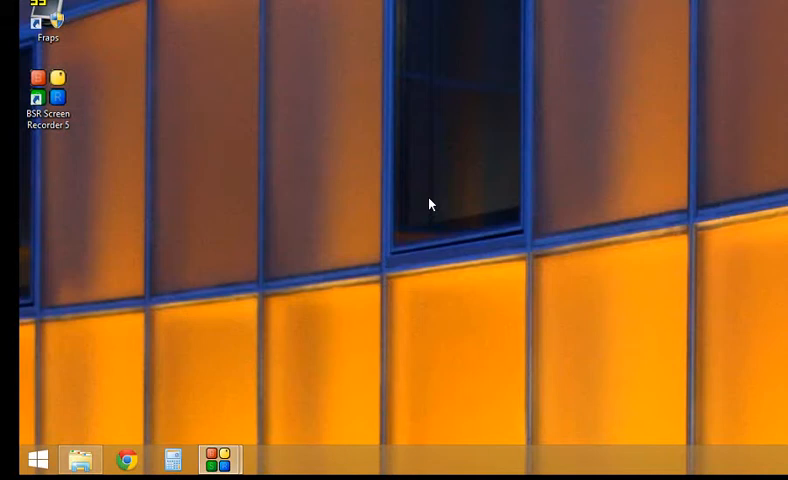
{"action": "mouse_move", "coordinate": [421, 205]}
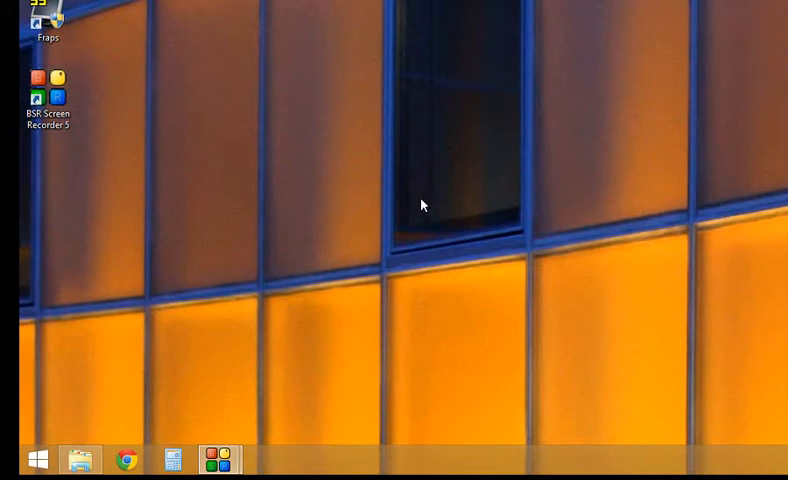
{"action": "mouse_move", "coordinate": [387, 215]}
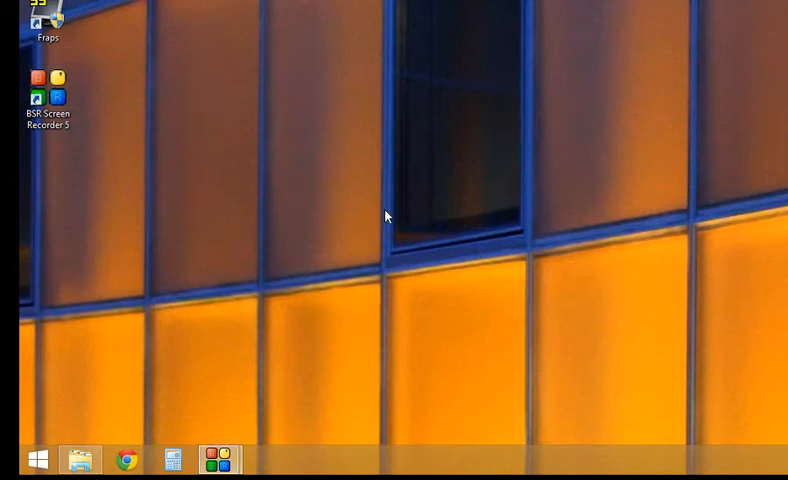
{"action": "mouse_move", "coordinate": [364, 306]}
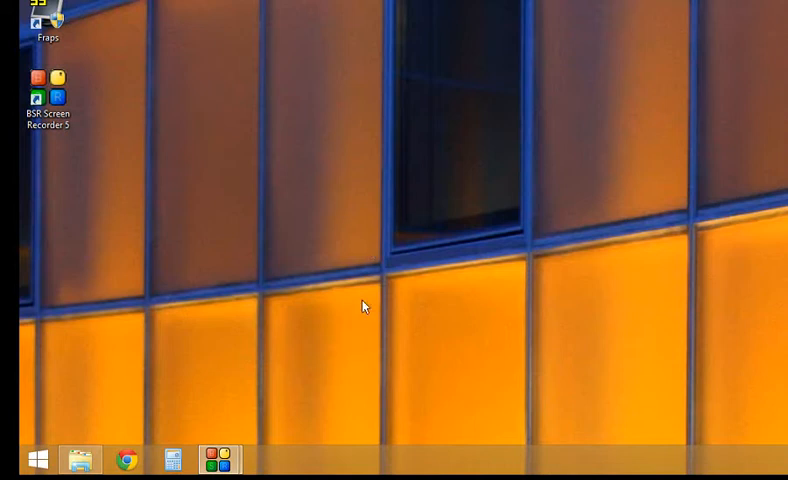
{"action": "mouse_move", "coordinate": [352, 301]}
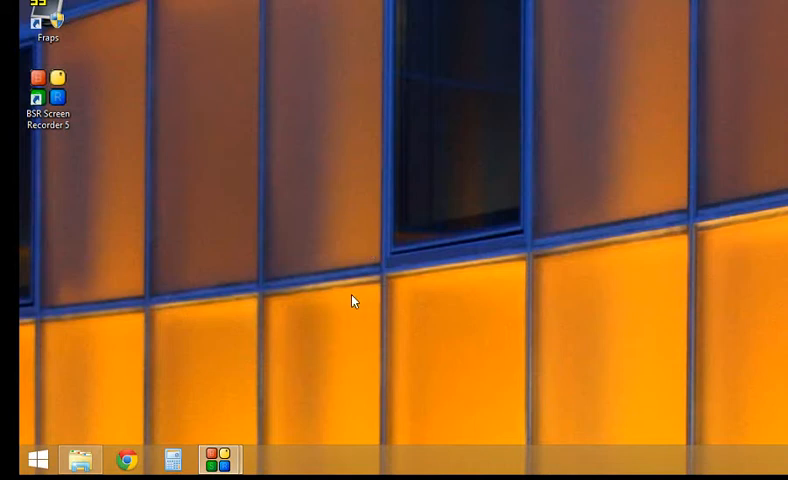
- Create a new text document on the desktop with the default name
{"action": "right_click", "coordinate": [352, 300]}
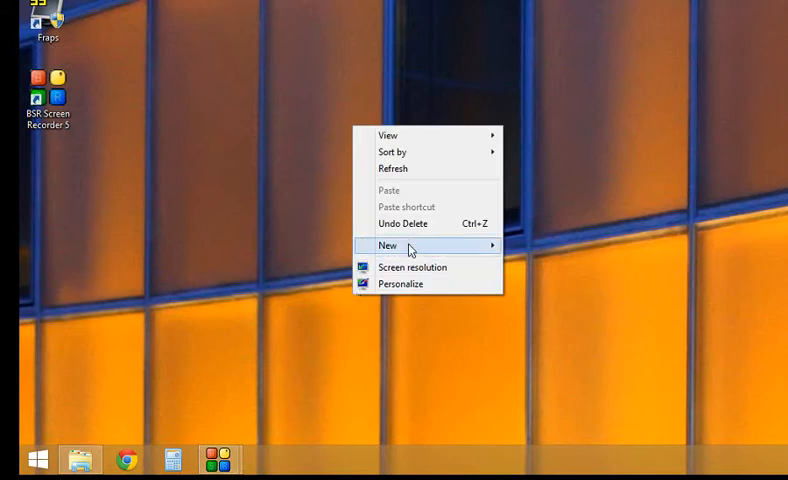
{"action": "mouse_move", "coordinate": [387, 245]}
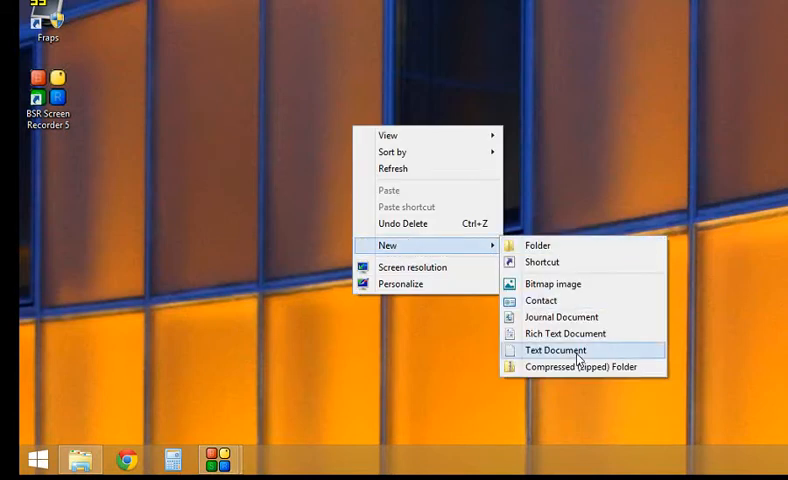
{"action": "left_click", "coordinate": [554, 350]}
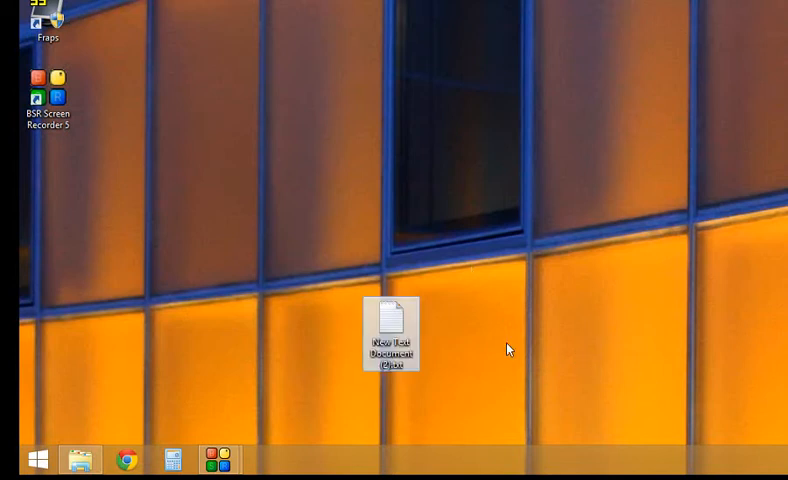
{"action": "mouse_move", "coordinate": [413, 383]}
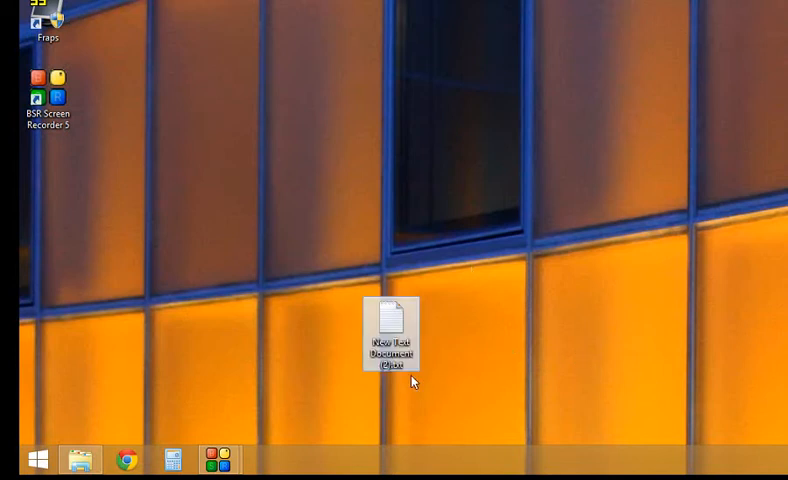
- Rename the text document to 'hibernate.bat' and accept the extension change
{"action": "right_click", "coordinate": [390, 333]}
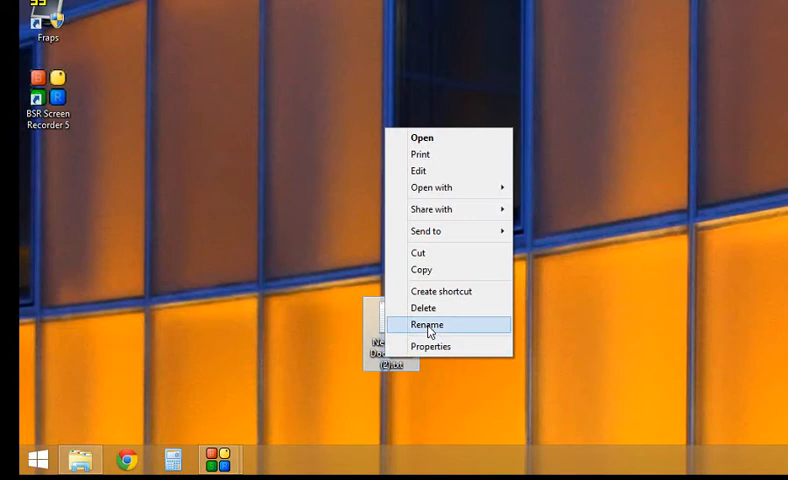
{"action": "left_click", "coordinate": [426, 324]}
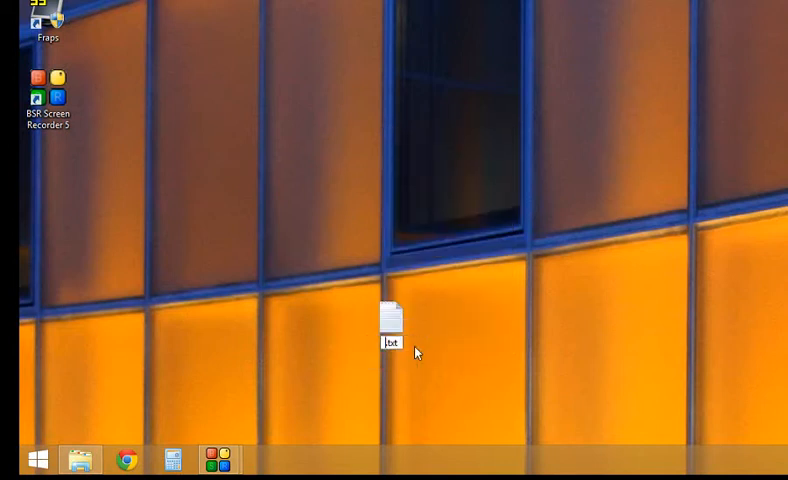
{"action": "type", "text": "hibernate"}
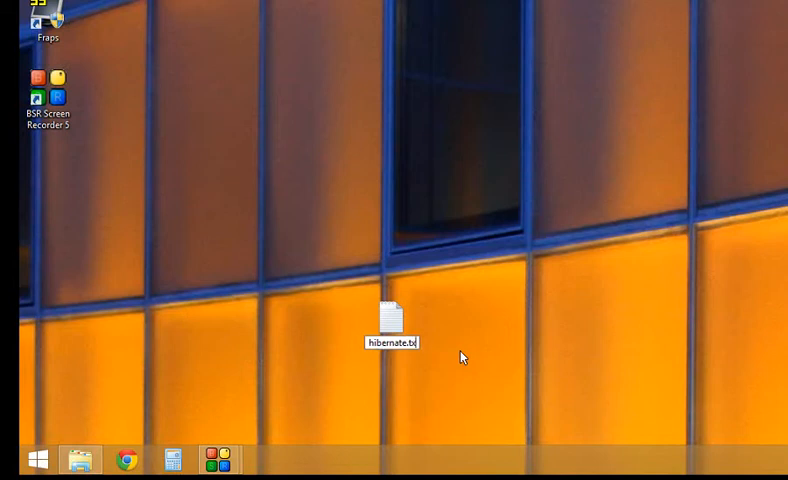
{"action": "type", "text": "hibernate.ba"}
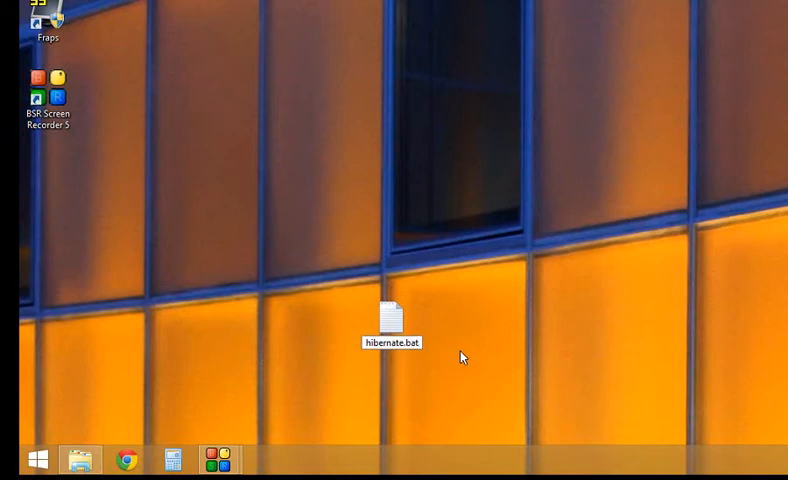
{"action": "mouse_move", "coordinate": [453, 360]}
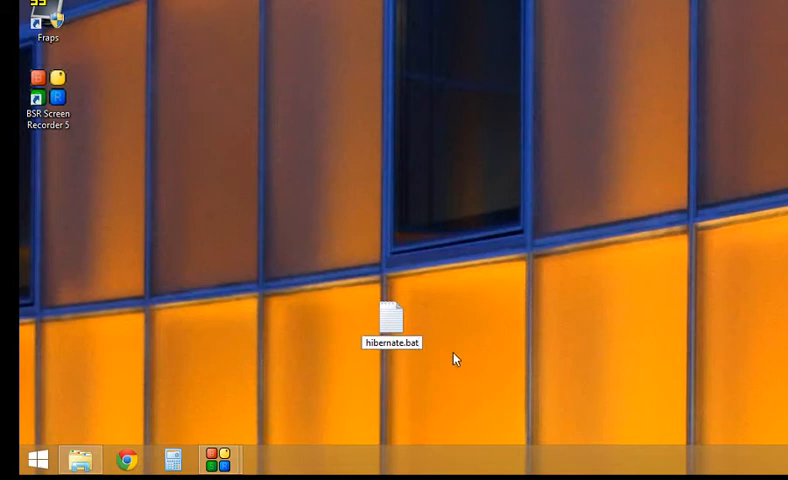
{"action": "mouse_move", "coordinate": [461, 328]}
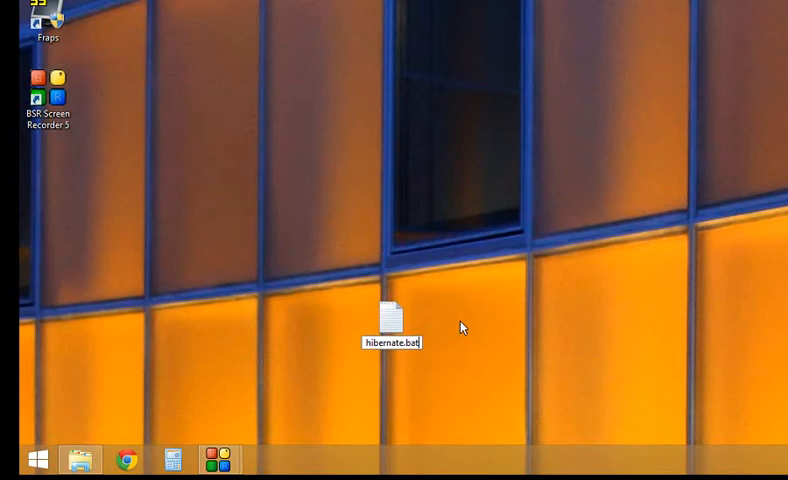
{"action": "mouse_move", "coordinate": [472, 330]}
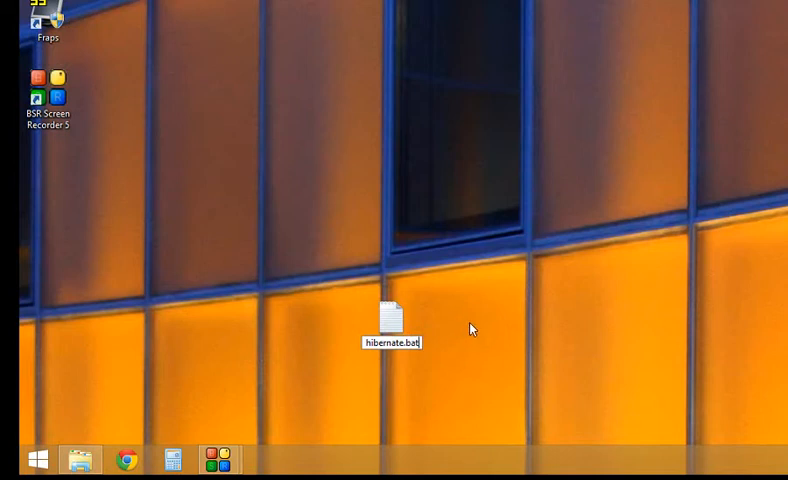
{"action": "key", "text": "enter"}
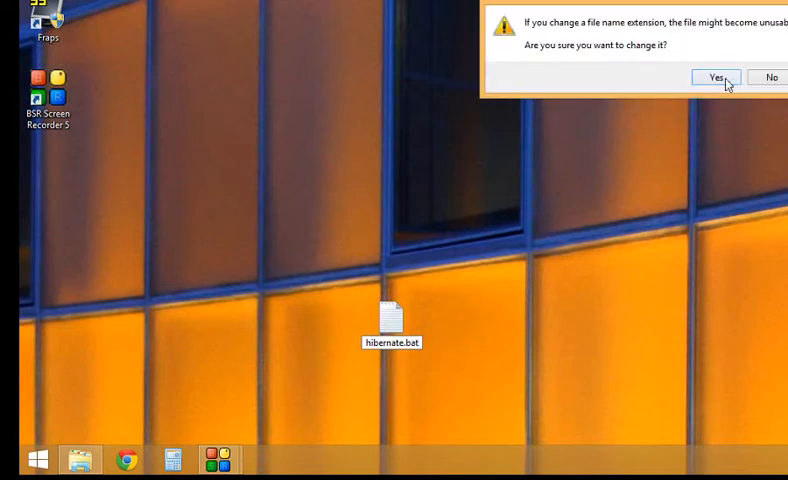
{"action": "left_click", "coordinate": [714, 77]}
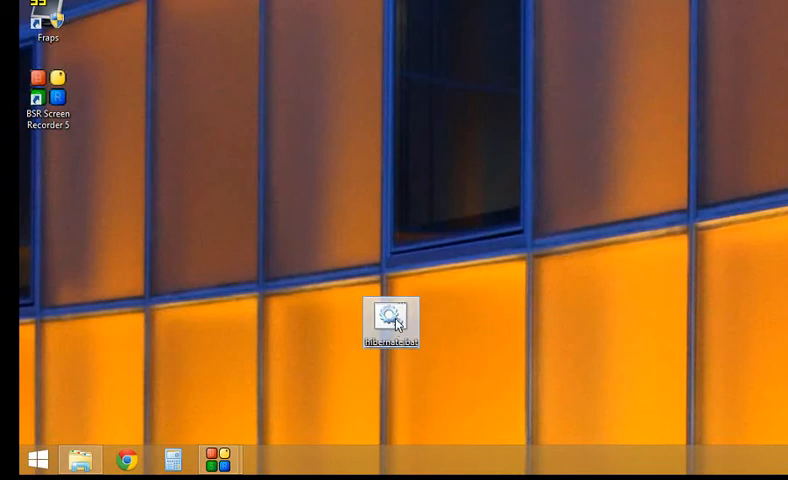
- Open hibernate.bat in Notepad and type the command 'shutdown -h'
{"action": "right_click", "coordinate": [389, 320]}
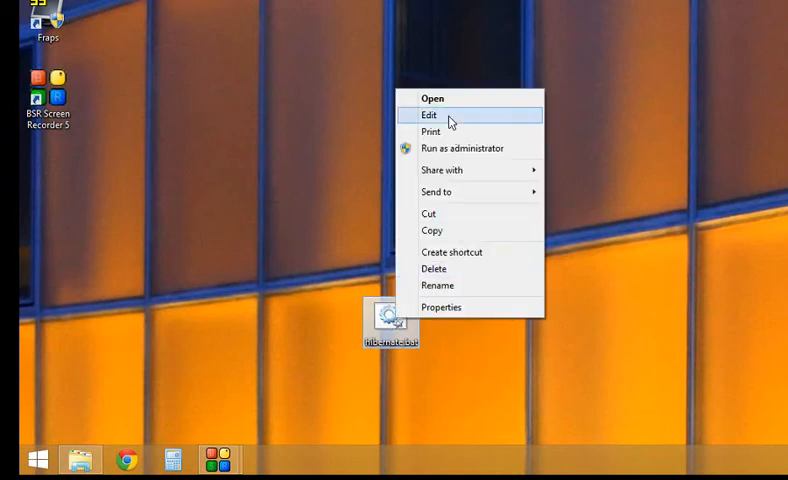
{"action": "left_click", "coordinate": [429, 114]}
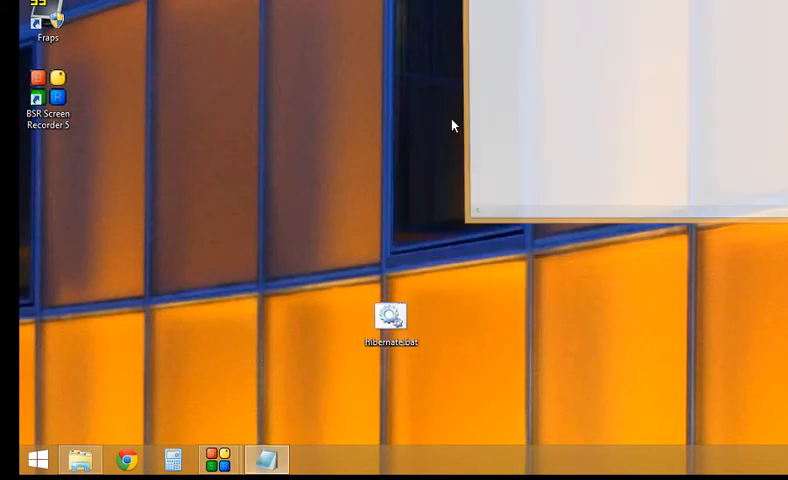
{"action": "double_click", "coordinate": [390, 316]}
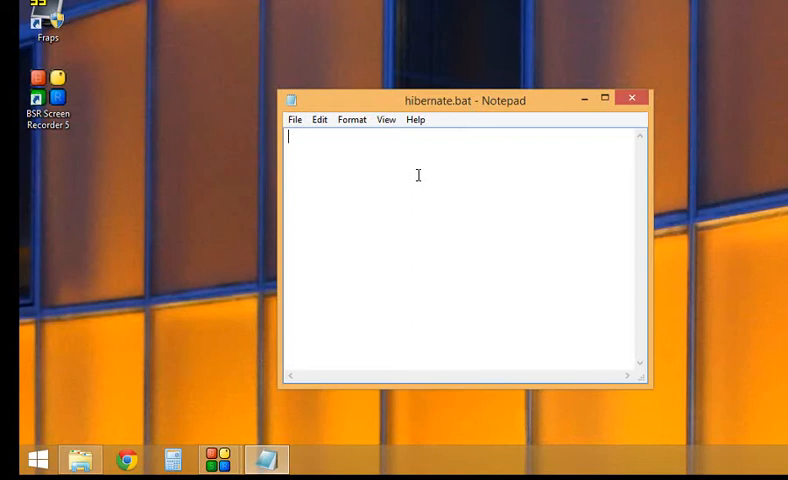
{"action": "type", "text": "shut"}
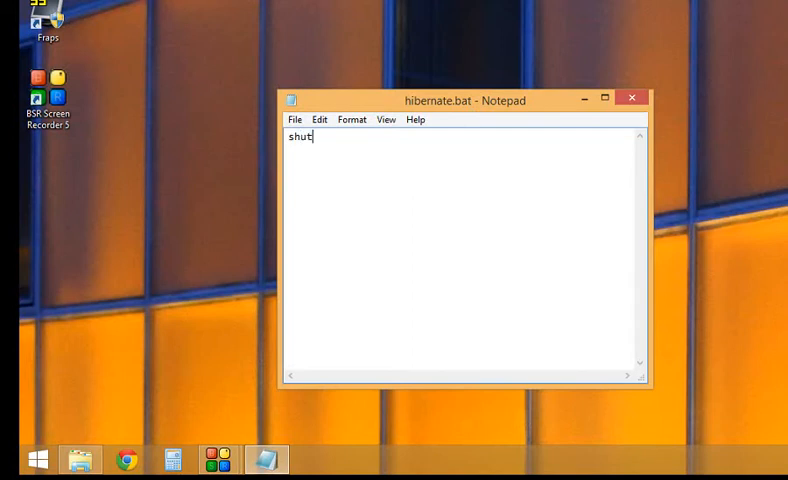
{"action": "mouse_move", "coordinate": [418, 175]}
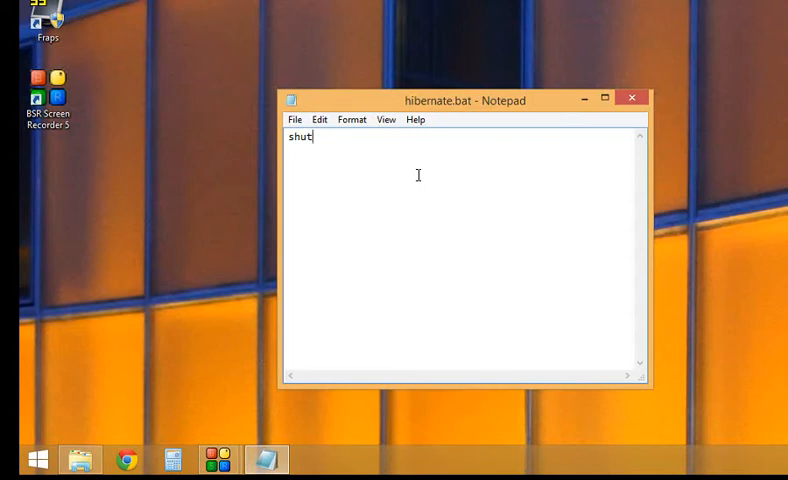
{"action": "type", "text": "down"}
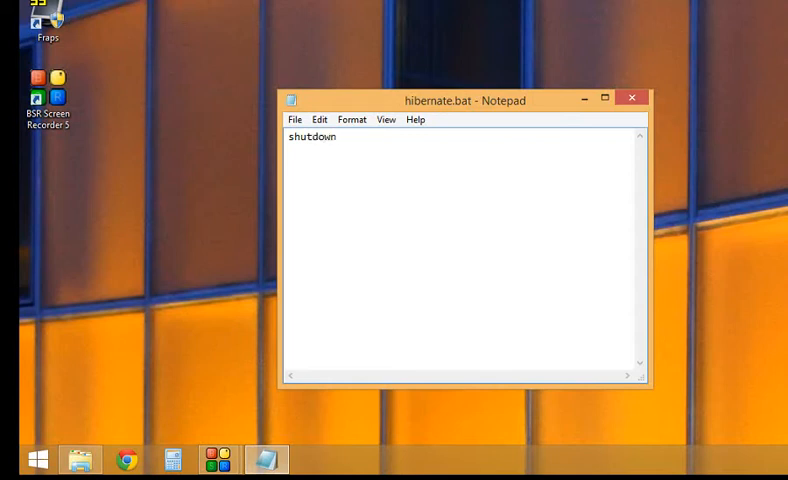
{"action": "mouse_move", "coordinate": [418, 175]}
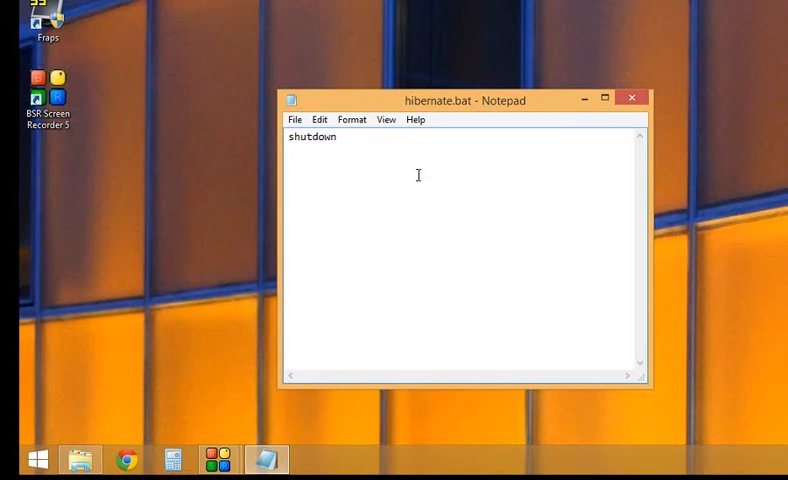
{"action": "type", "text": "-h"}
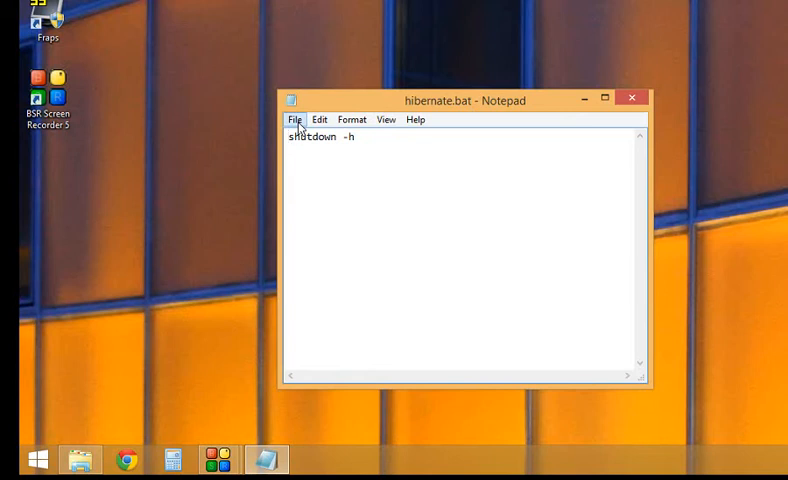
- Save hibernate.bat from the File menu and close Notepad
{"action": "left_click", "coordinate": [294, 119]}
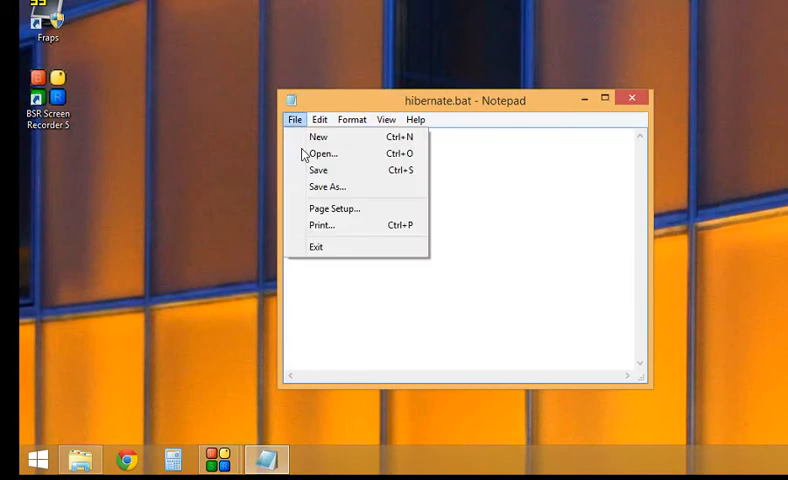
{"action": "mouse_move", "coordinate": [293, 128]}
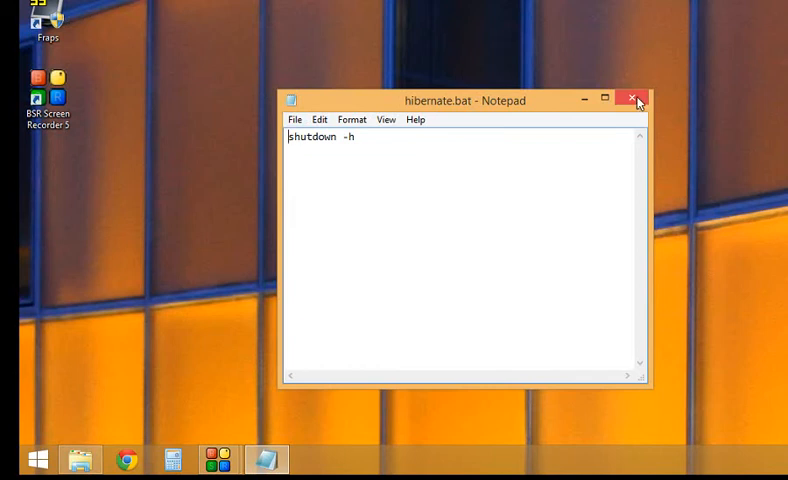
{"action": "left_click", "coordinate": [638, 100]}
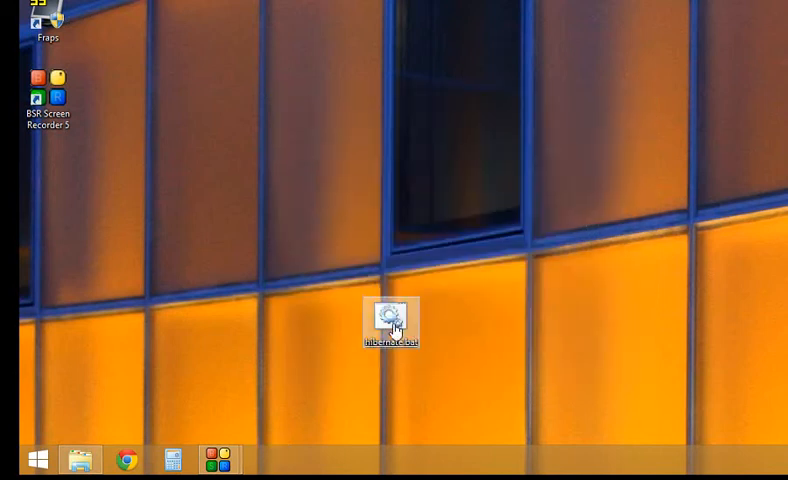
{"action": "mouse_move", "coordinate": [391, 323]}
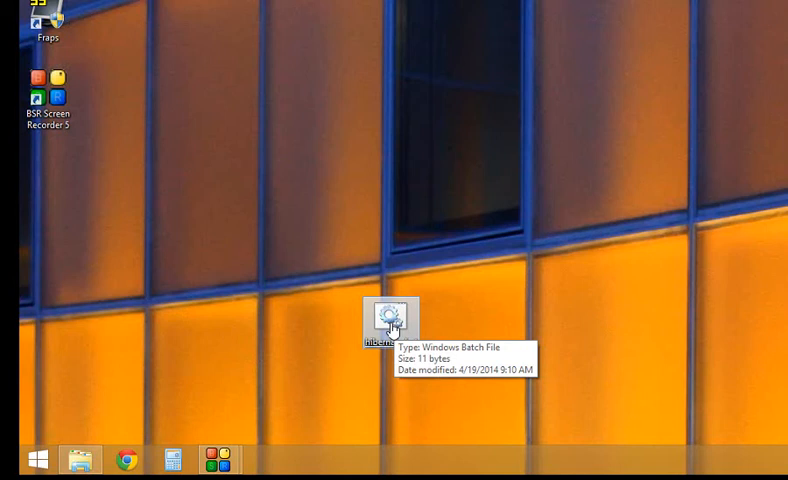
{"action": "mouse_move", "coordinate": [91, 430]}
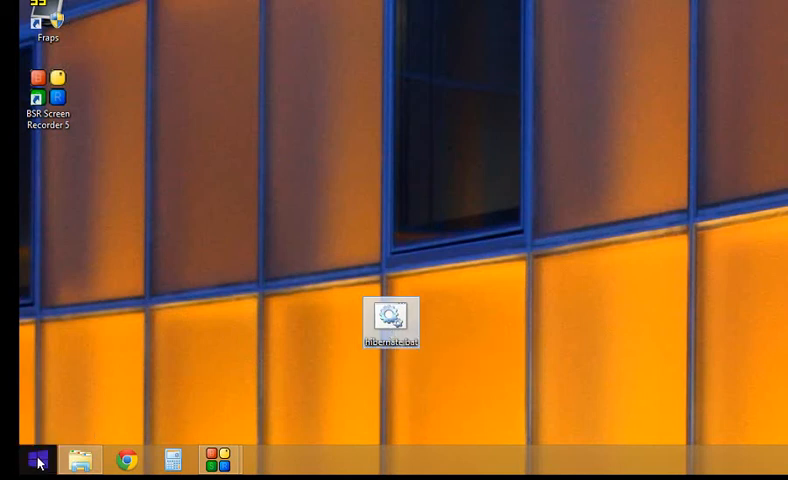
{"action": "right_click", "coordinate": [38, 460]}
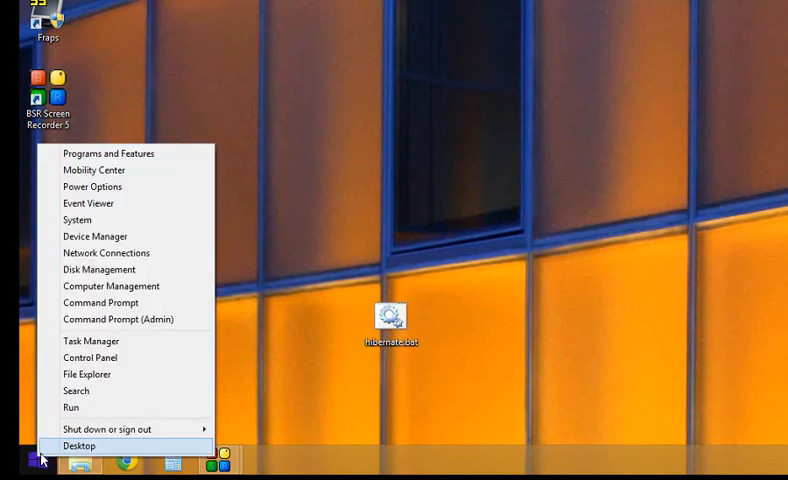
{"action": "mouse_move", "coordinate": [110, 429]}
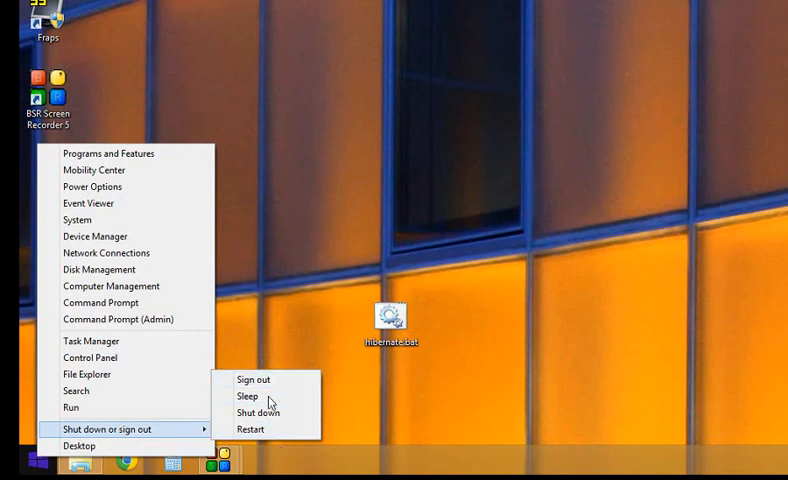
{"action": "mouse_move", "coordinate": [247, 396]}
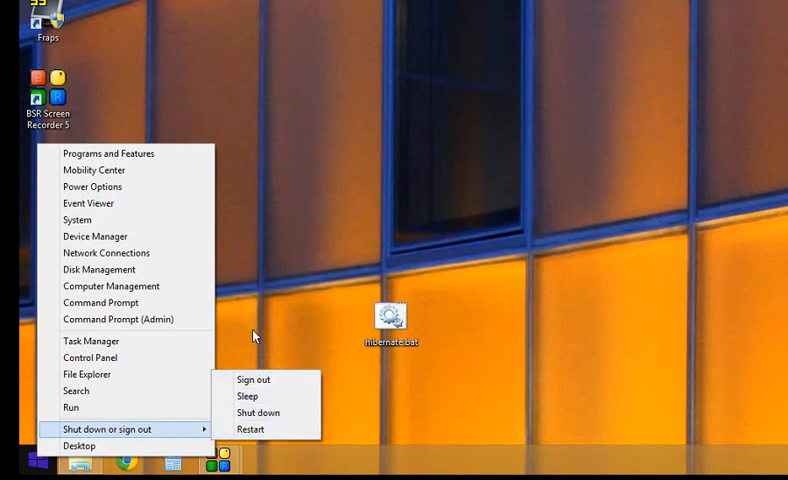
{"action": "left_click", "coordinate": [239, 342]}
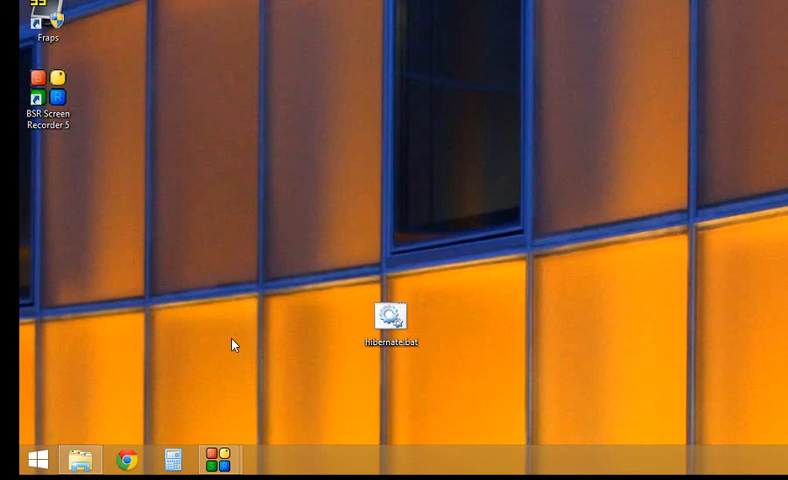
{"action": "mouse_move", "coordinate": [392, 340]}
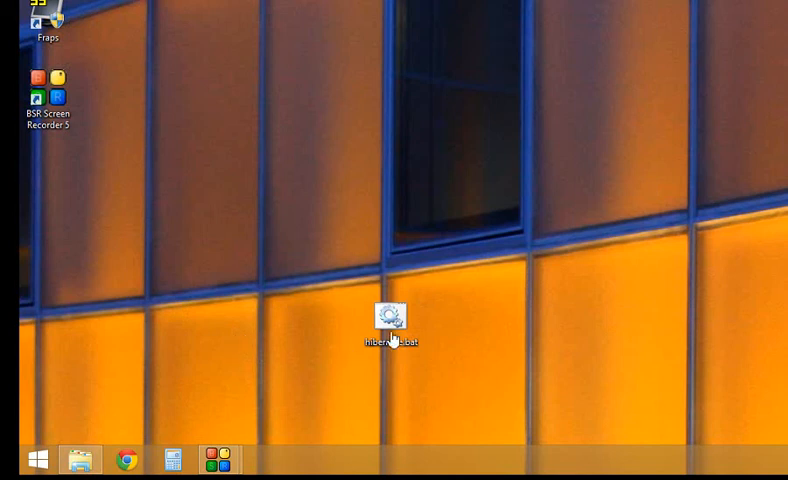